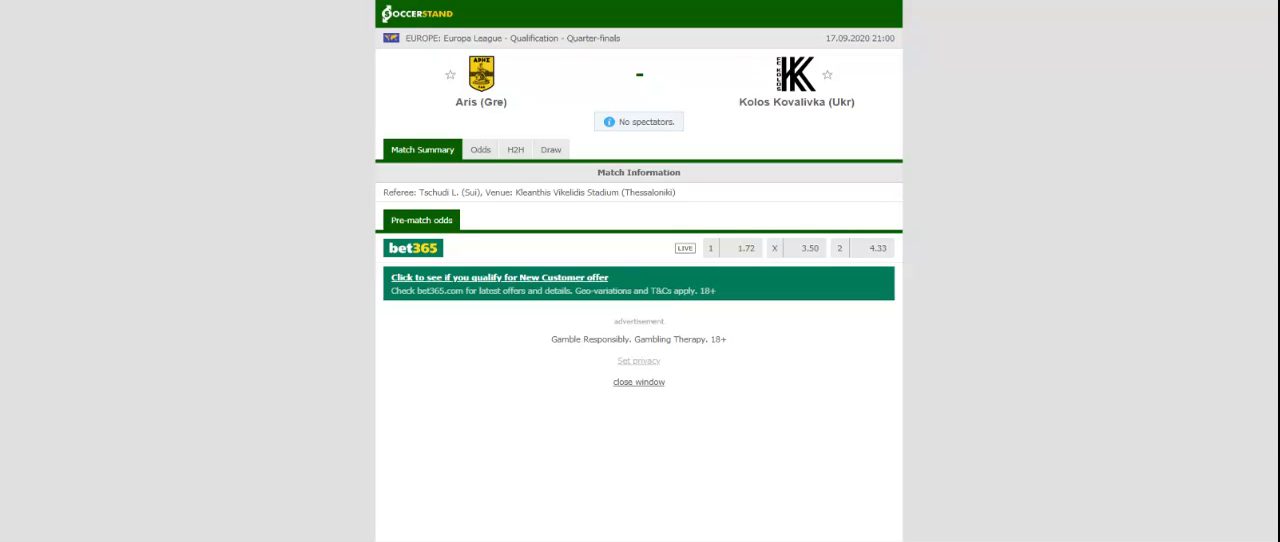
# Switch the Aris vs Kolos Kovalivka match page to its H2H section.
pyautogui.click(514, 162)
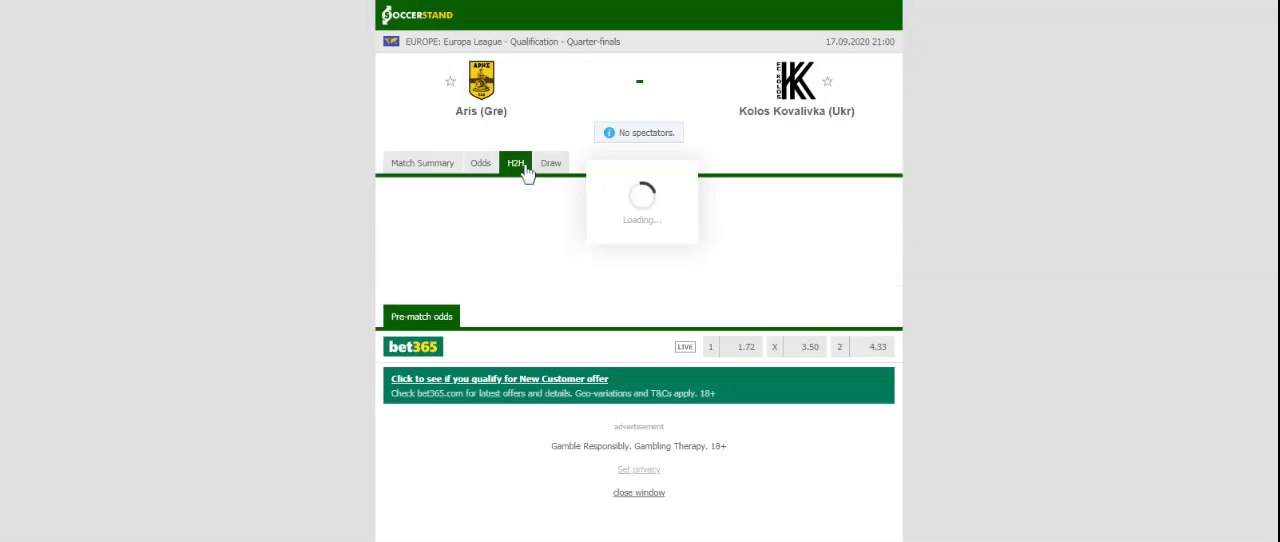
# Show Aris's last five home matches in the H2H section.
pyautogui.click(516, 162)
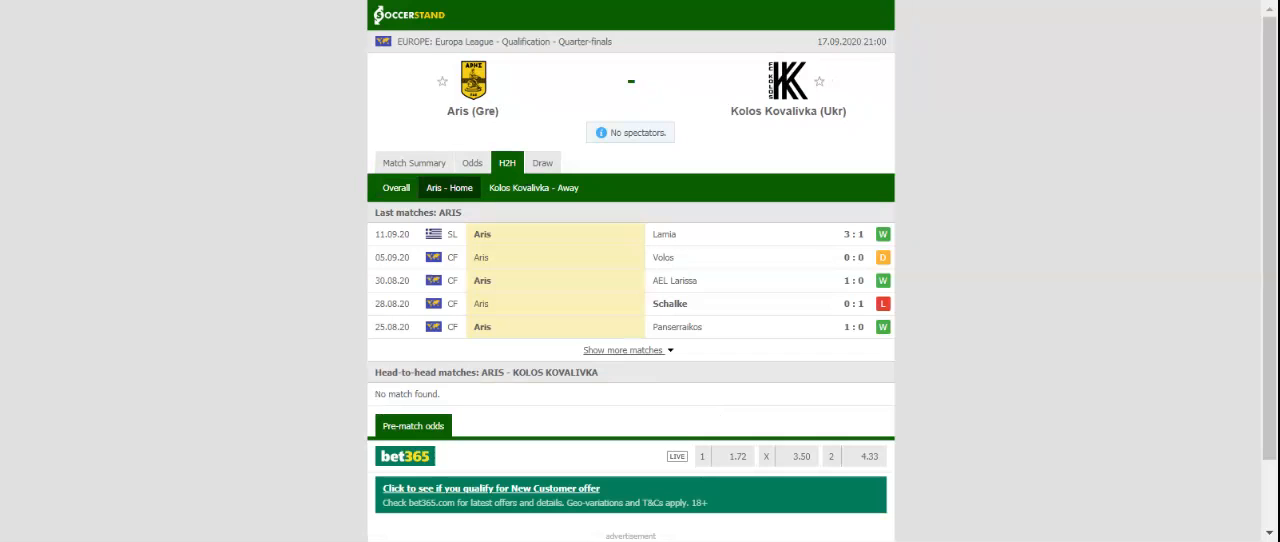
# Show Kolos Kovalivka's last five away matches in the H2H section.
pyautogui.click(532, 188)
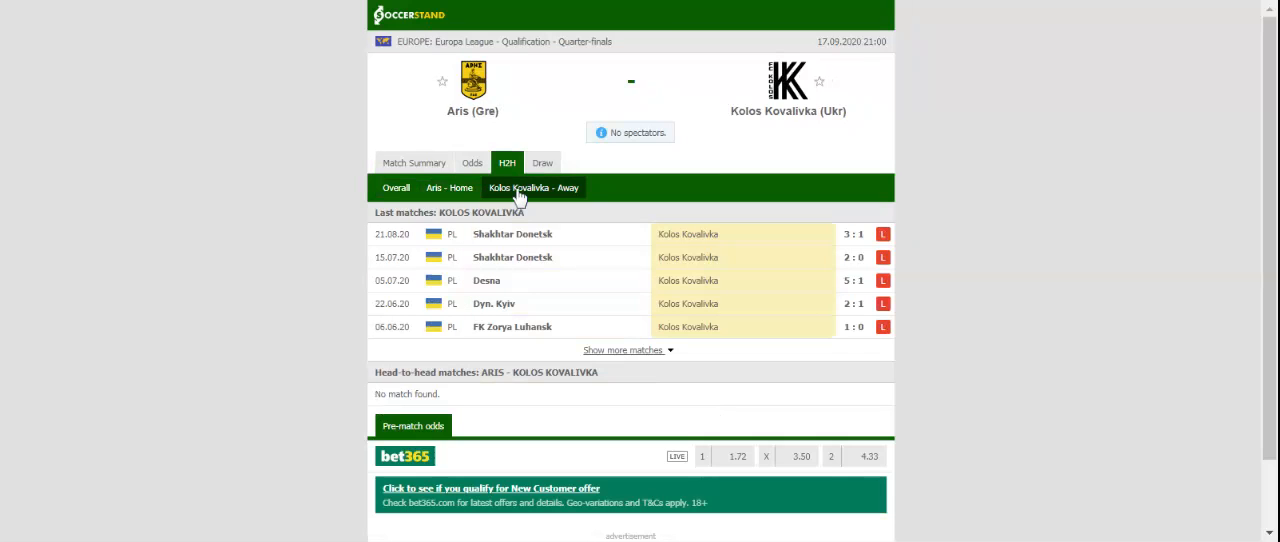
pyautogui.moveTo(518, 196)
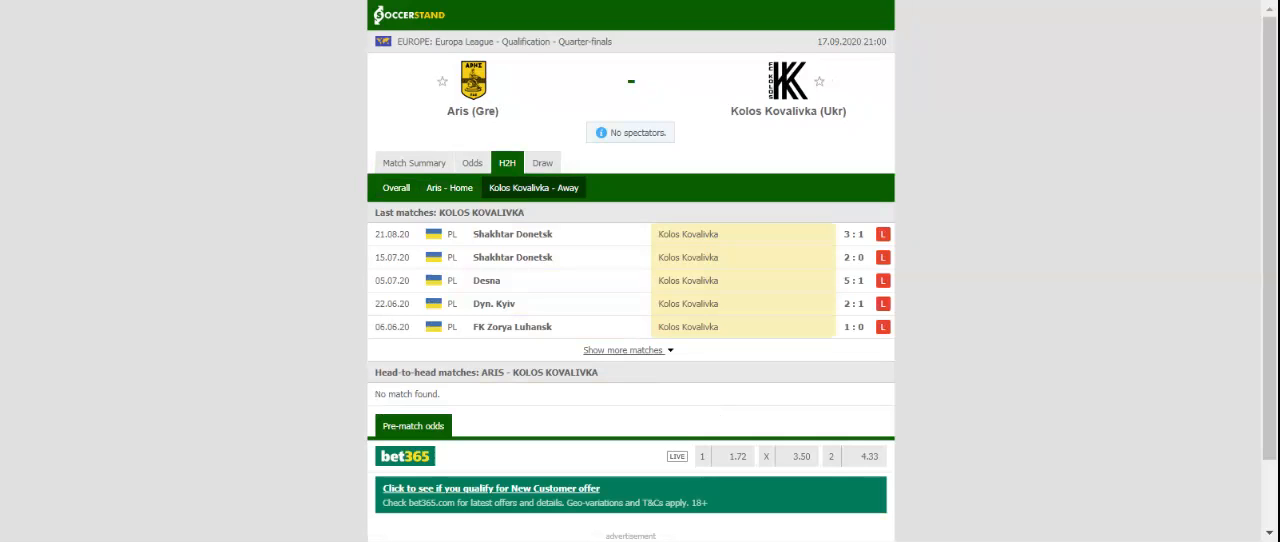
pyautogui.moveTo(450, 44)
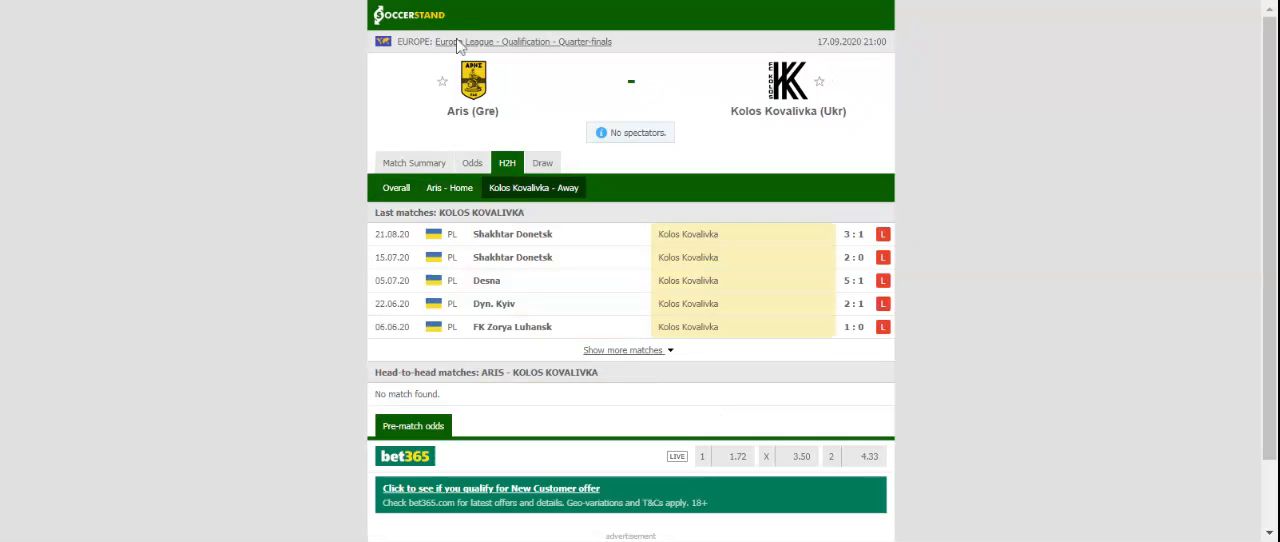